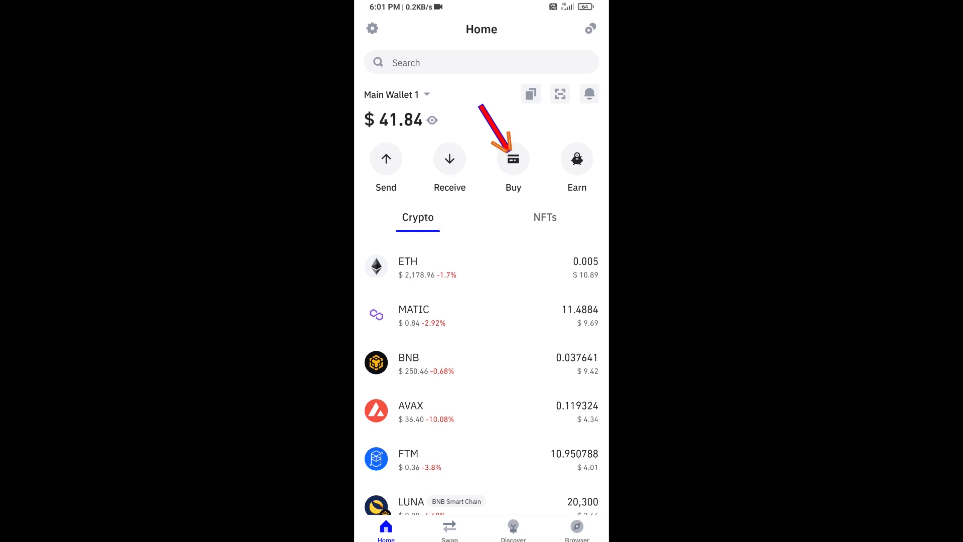
Step: Open the Buy crypto list and choose BNB
left_click(513, 158)
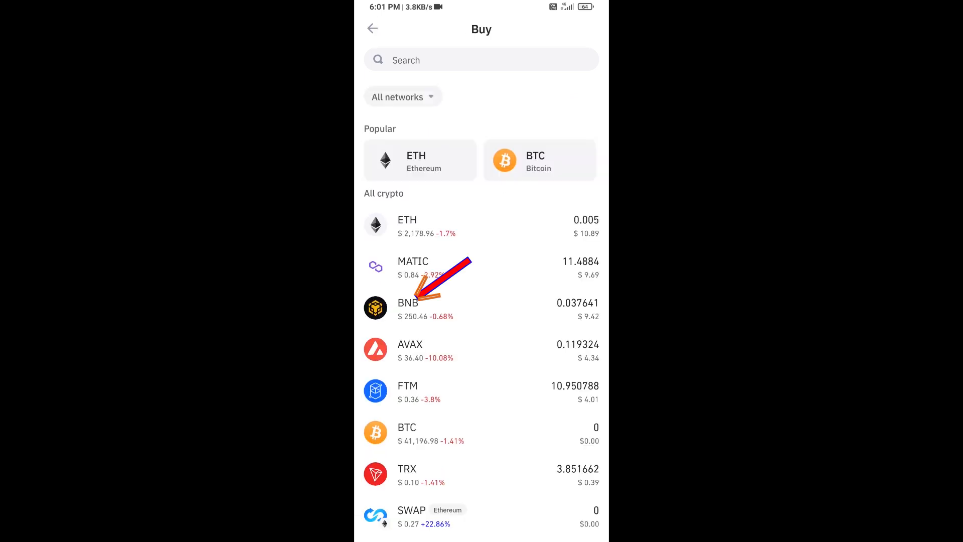
left_click(407, 307)
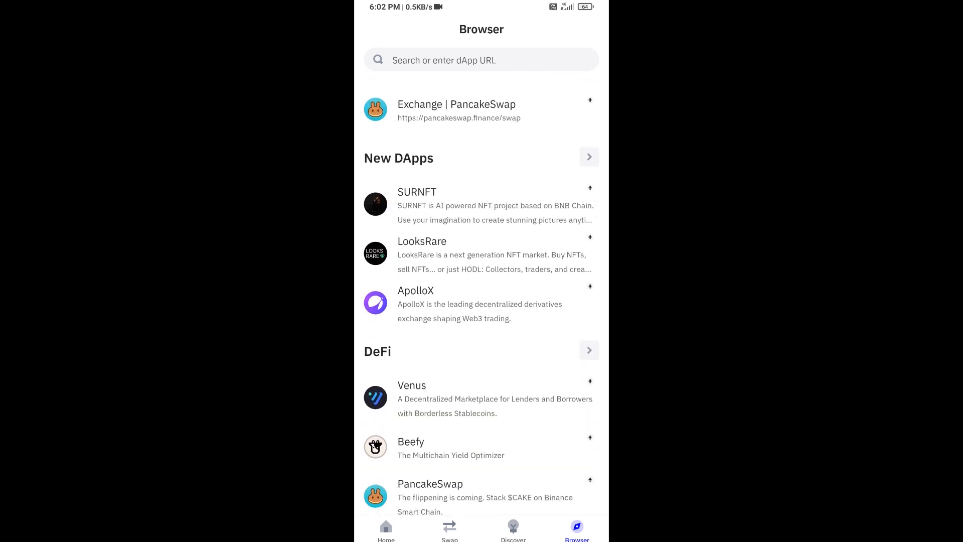
Step: Scroll the dApp browser's DeFi section and launch PancakeSwap
scroll("down", 3)
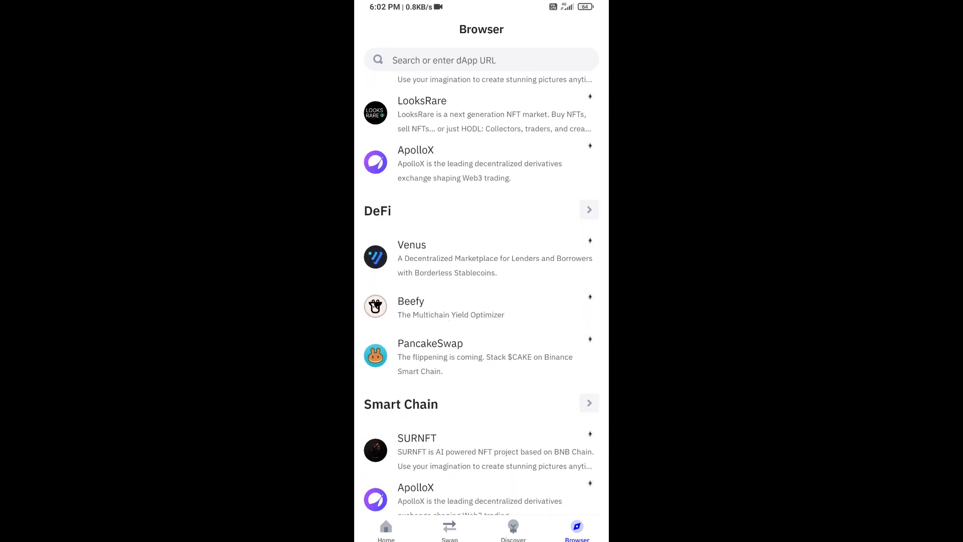
left_click(430, 342)
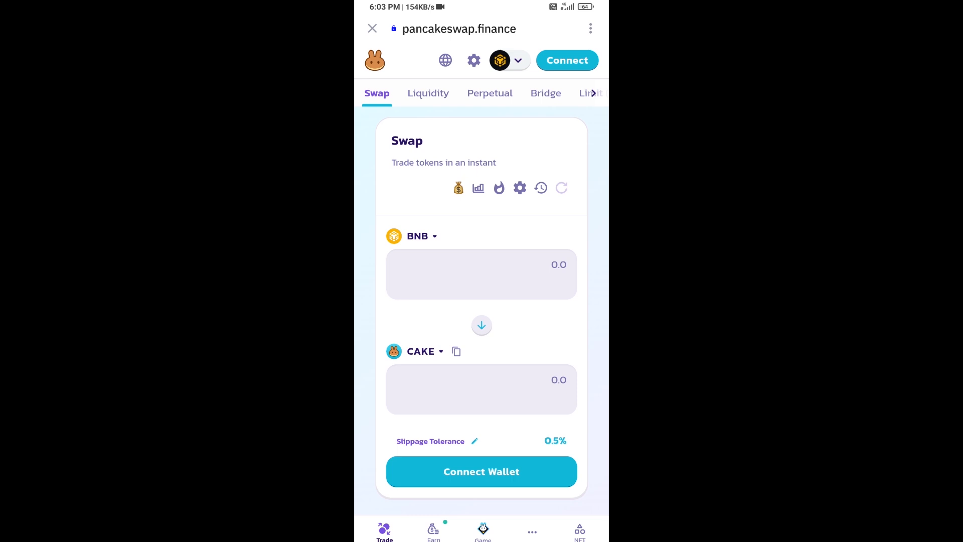
Step: Connect PancakeSwap to the Trust Wallet account and approve the connection
left_click(481, 472)
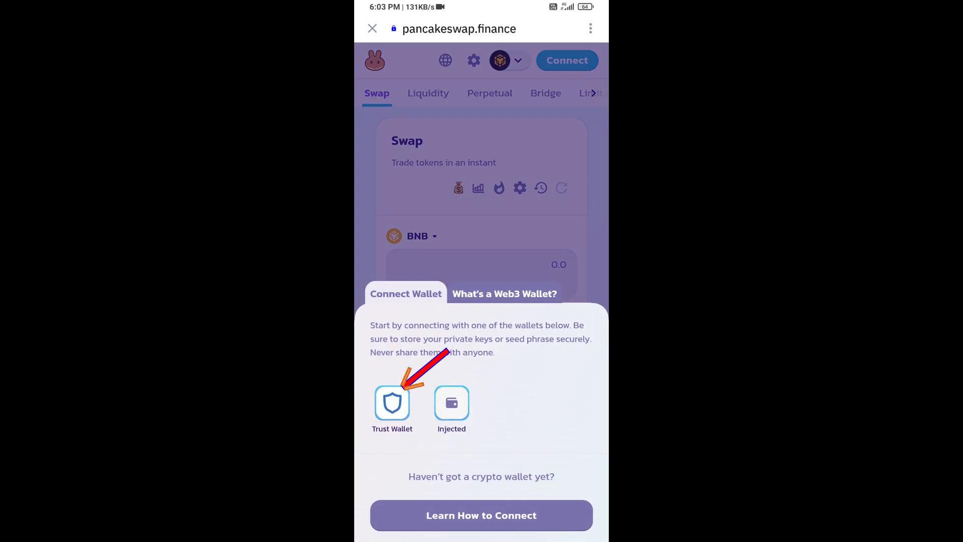
left_click(392, 404)
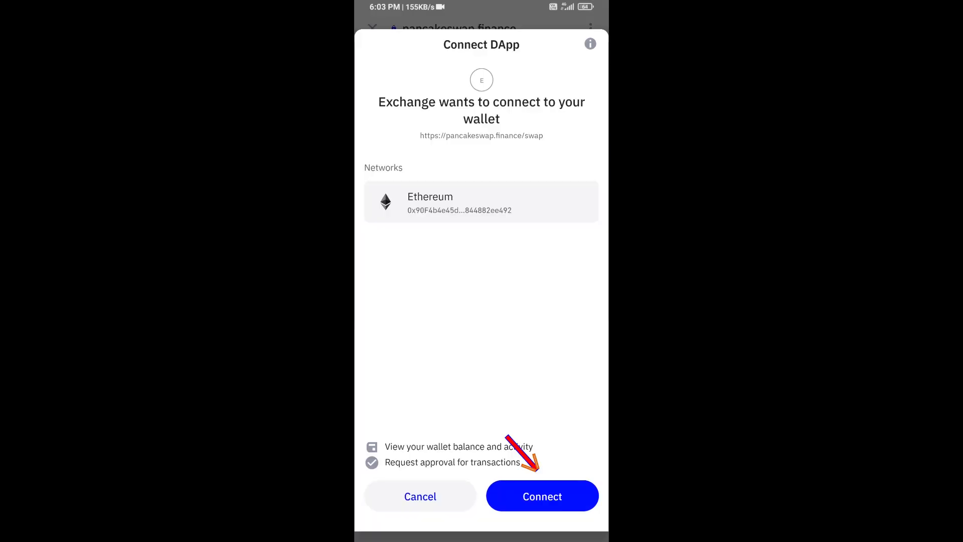
left_click(542, 495)
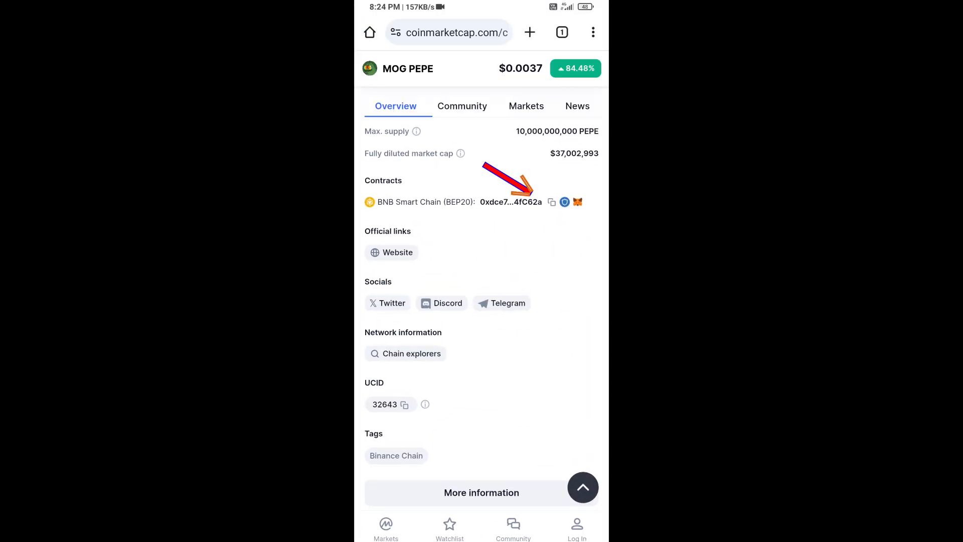
Step: Copy the MOG PEPE BNB Smart Chain (BEP20) contract address
left_click(551, 201)
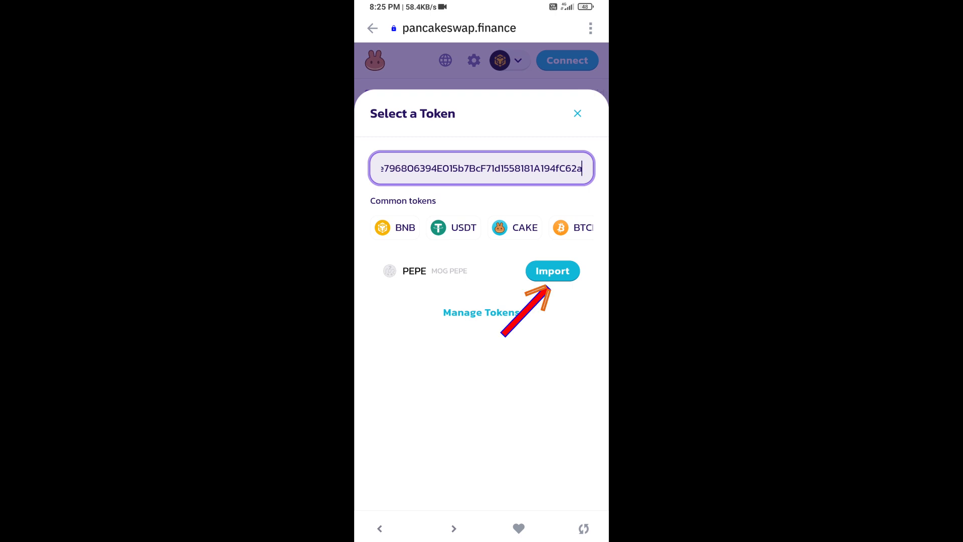
Step: Import MOG PEPE from the pasted address as the token received for BNB
left_click(551, 270)
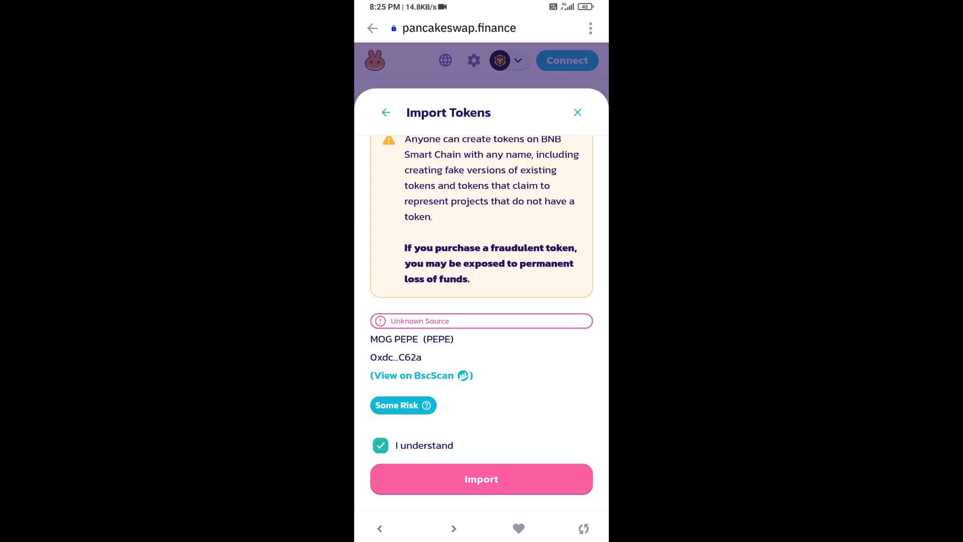
left_click(482, 479)
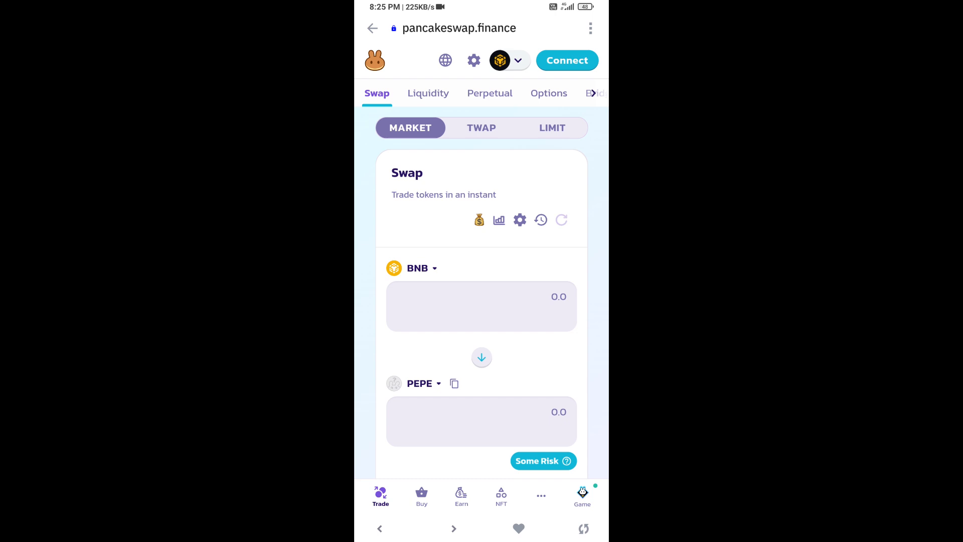
left_click(520, 219)
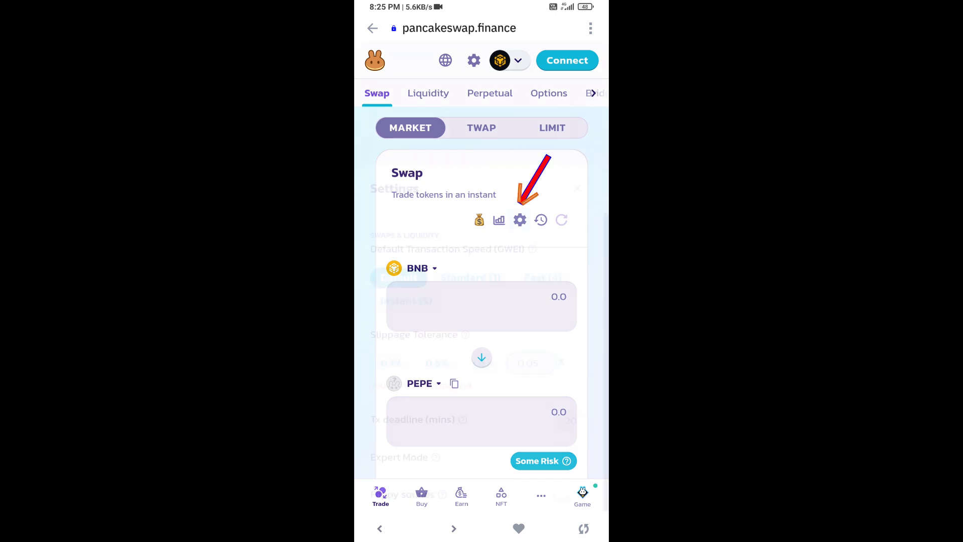
Step: Enter a custom 5% slippage tolerance and close the settings panel
left_click(520, 219)
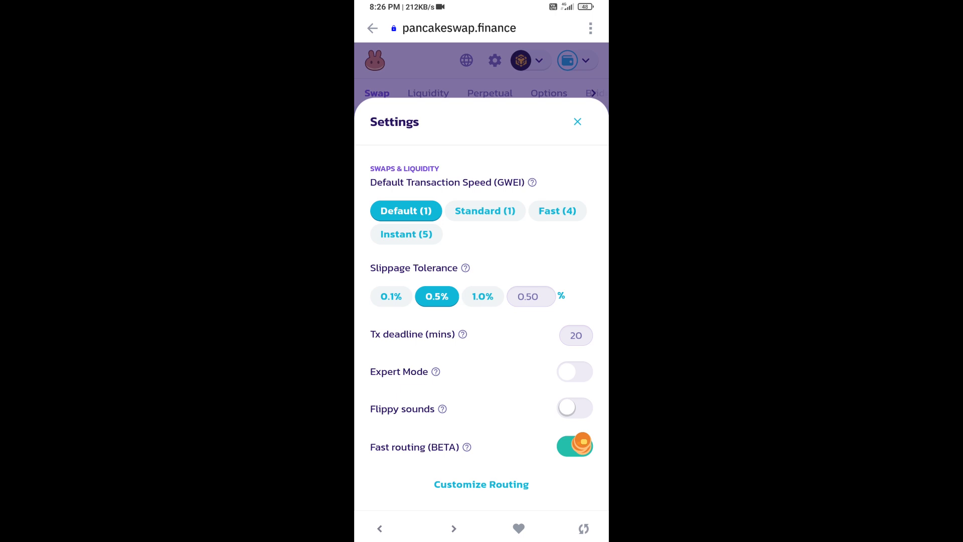
type("5")
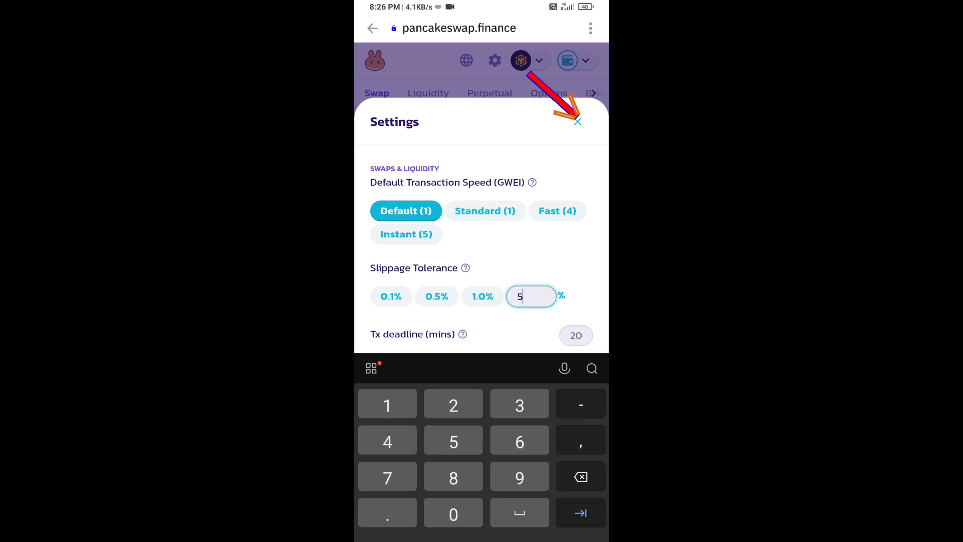
left_click(577, 121)
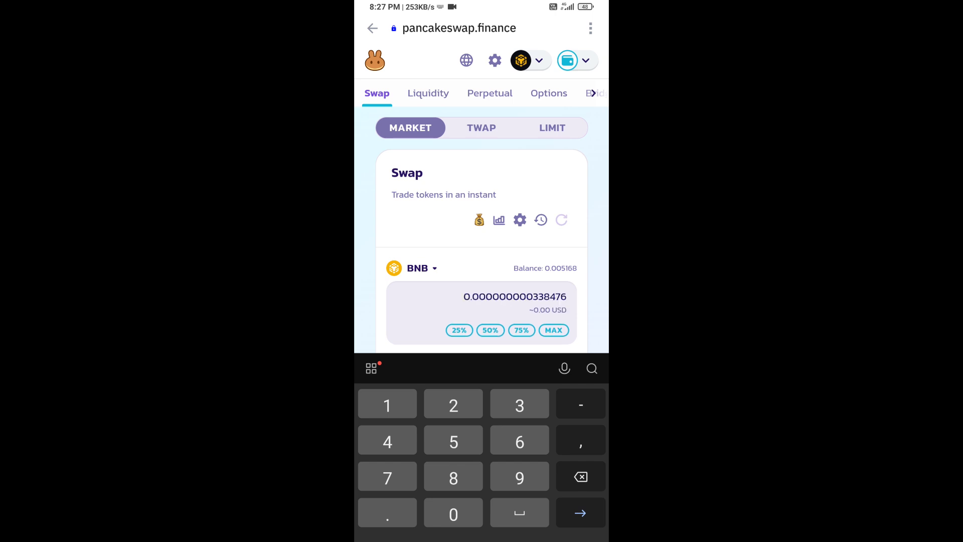
Step: Submit and confirm the BNB-to-0.00005 PEPE swap
scroll("down", 3)
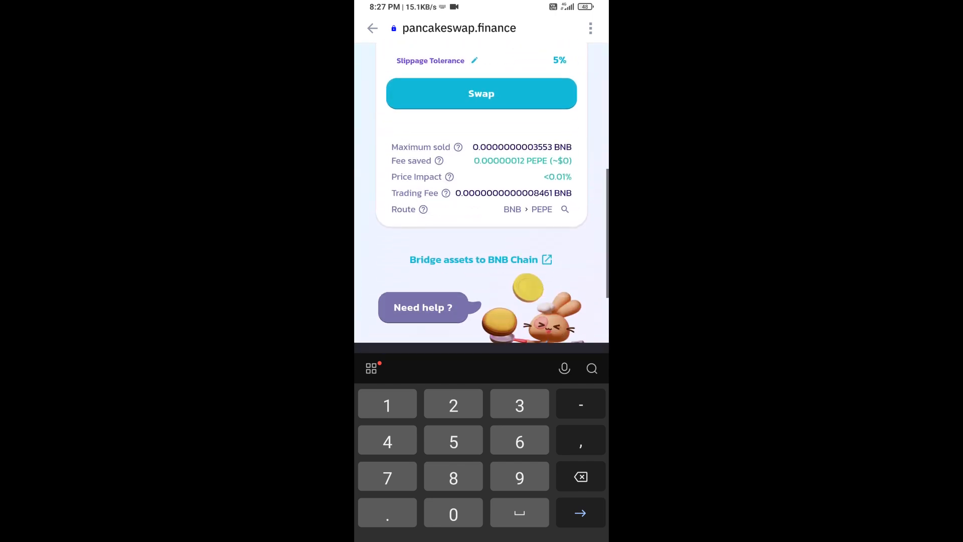
left_click(481, 94)
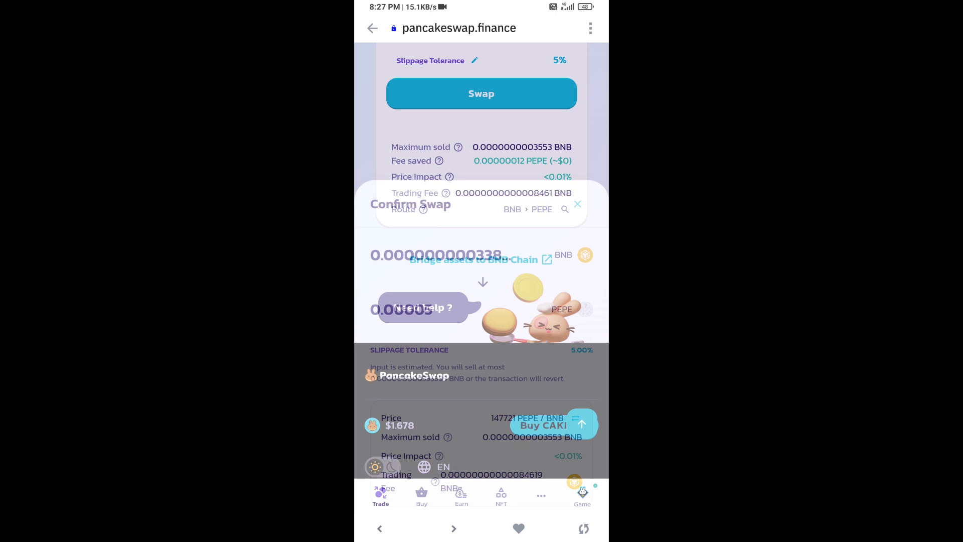
left_click(482, 93)
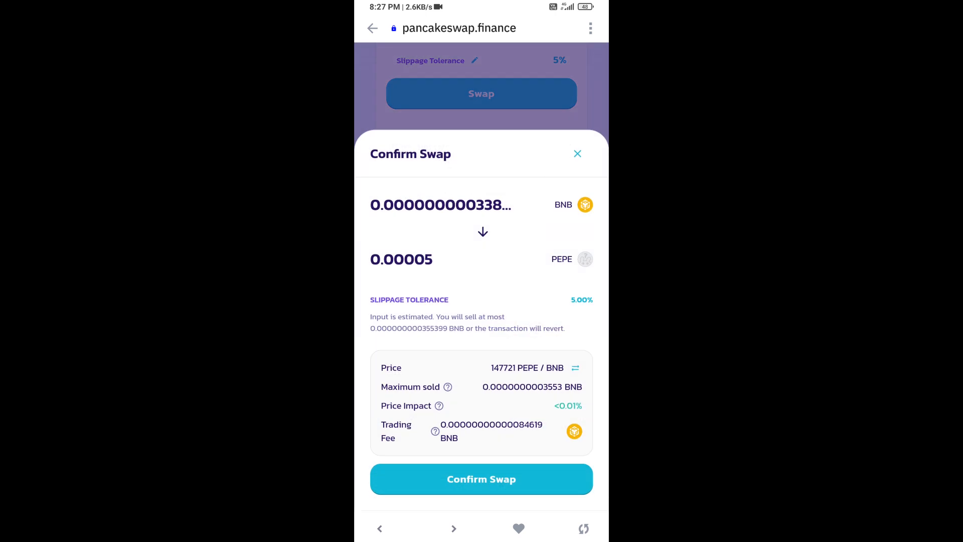
left_click(481, 478)
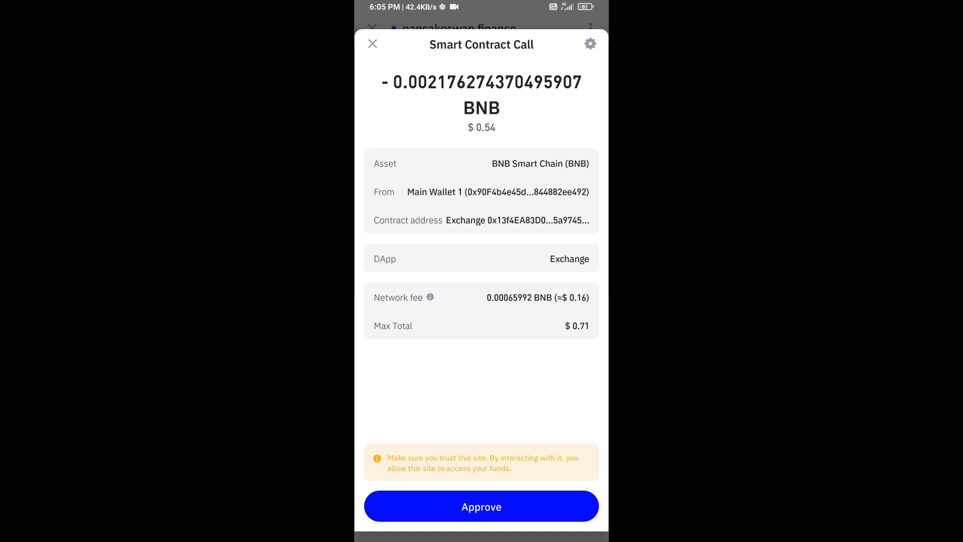
Step: Approve the Smart Contract Call paying BNB to PancakeSwap
left_click(482, 507)
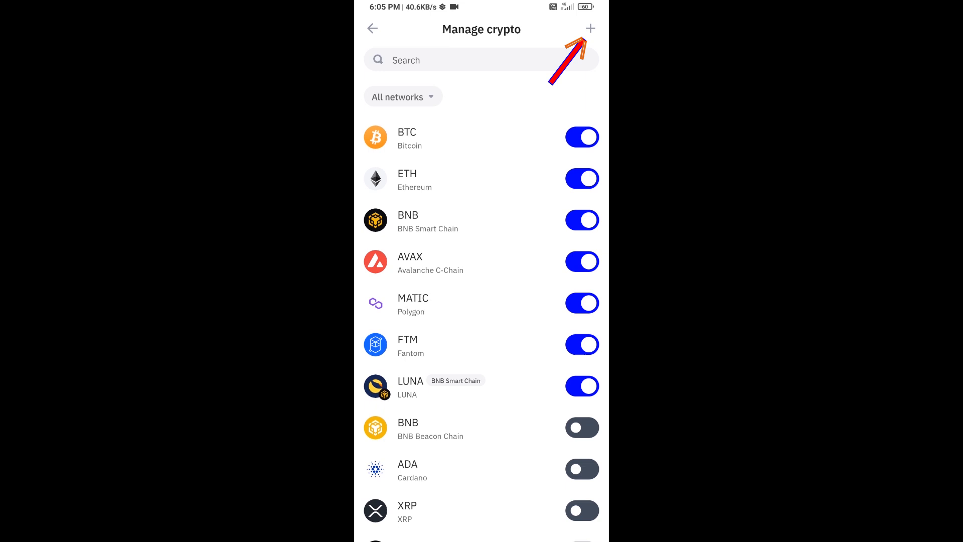
Step: Import MOG PEPE as a custom BNB Smart Chain token using the pasted address
left_click(589, 28)
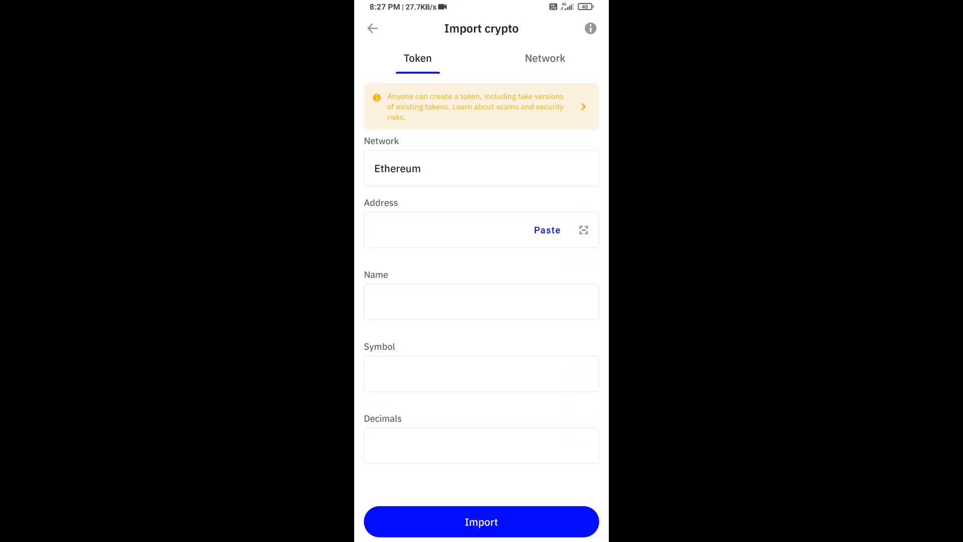
left_click(481, 169)
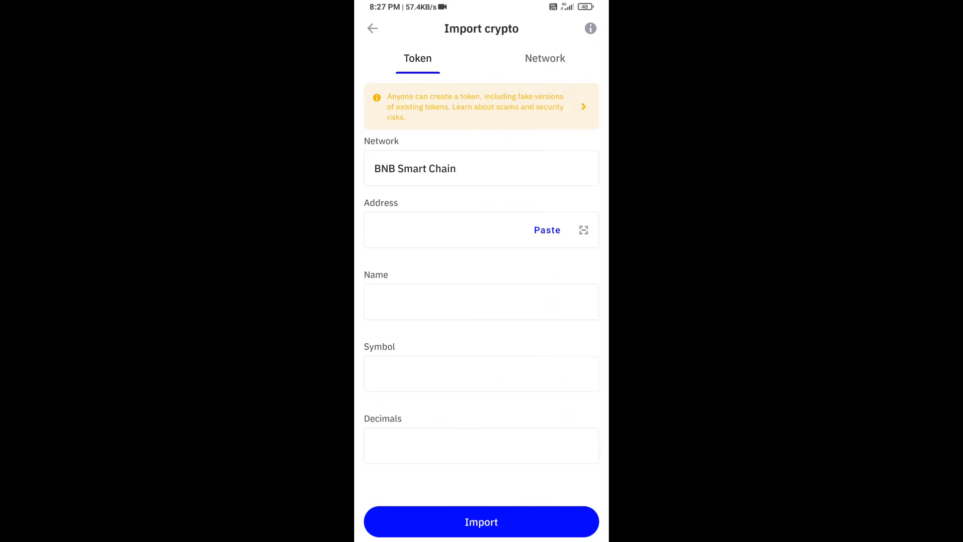
left_click(547, 230)
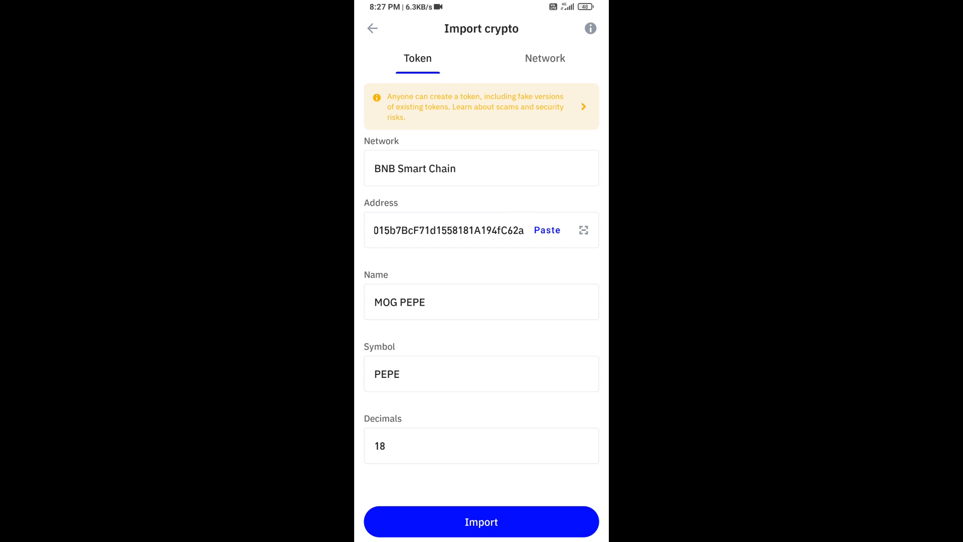
left_click(481, 522)
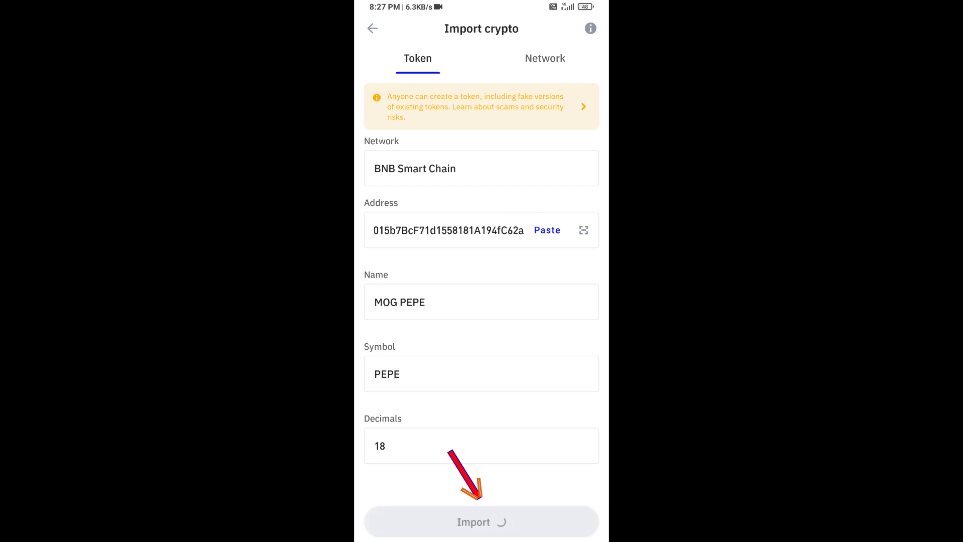
left_click(481, 522)
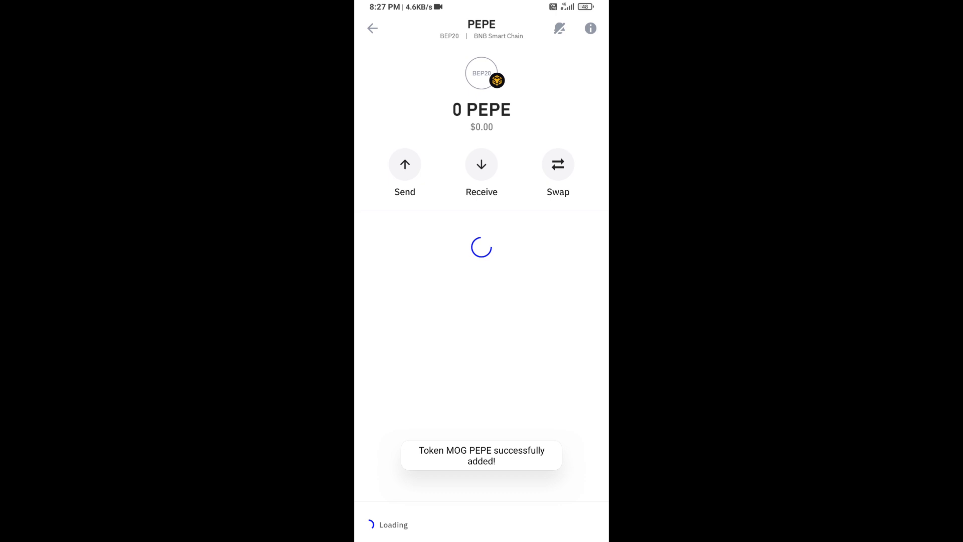